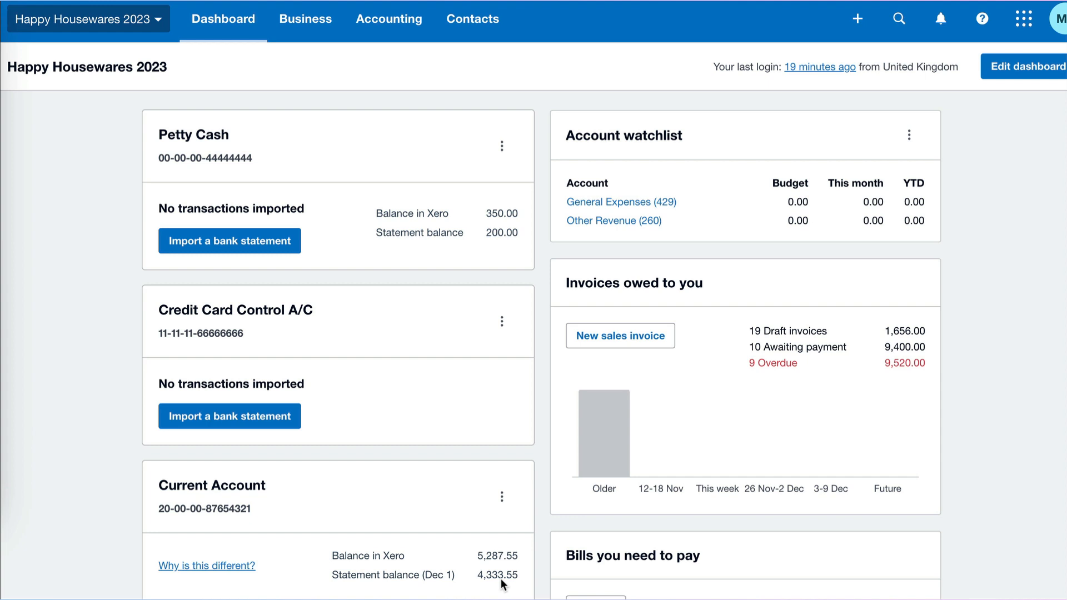
{"action": "mouse_move", "coordinate": [865, 78]}
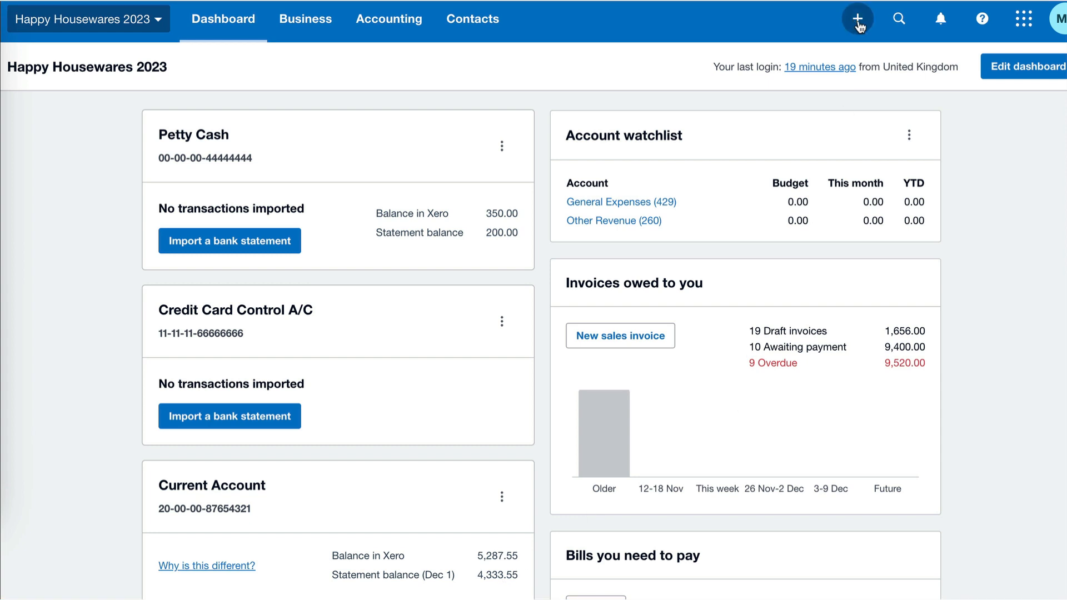
{"action": "mouse_move", "coordinate": [453, 230]}
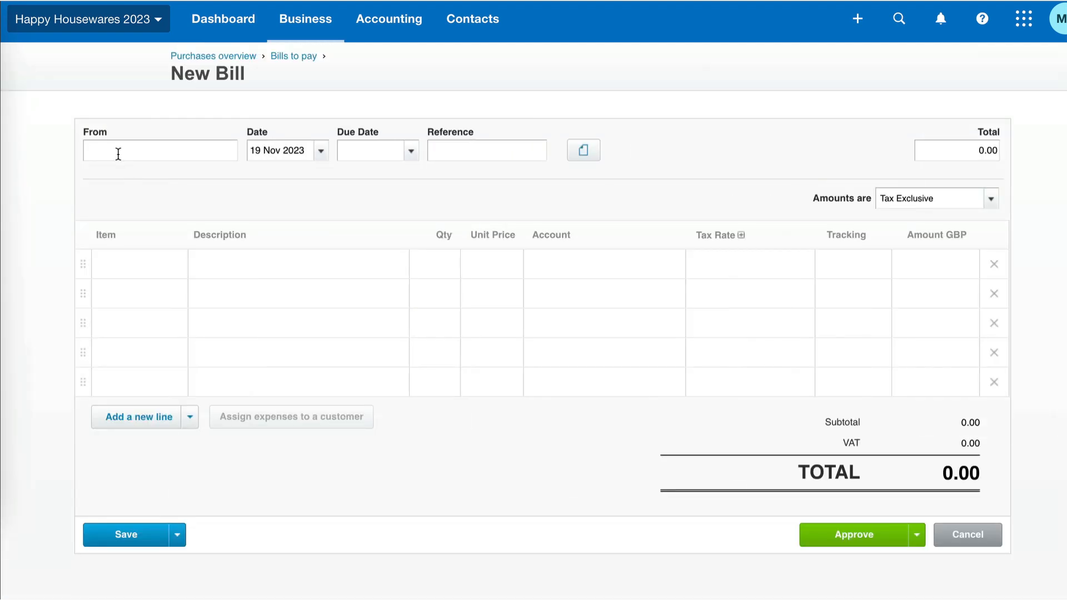
- Enter 'New Contact Again' as the bill's From contact, then cancel and discard the bill
{"action": "type", "text": "New"}
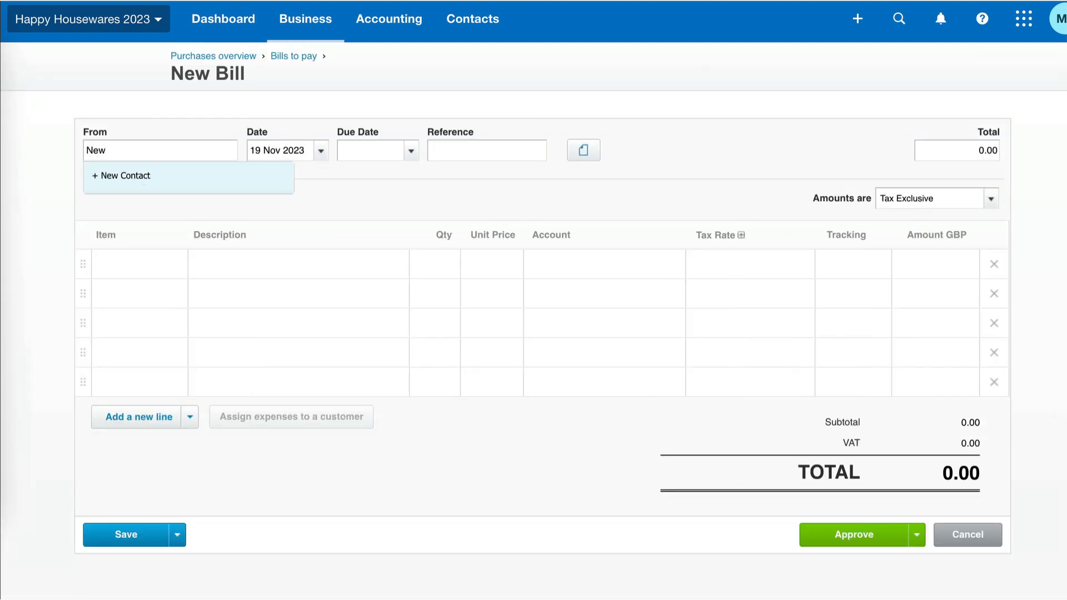
{"action": "type", "text": "Contact Again"}
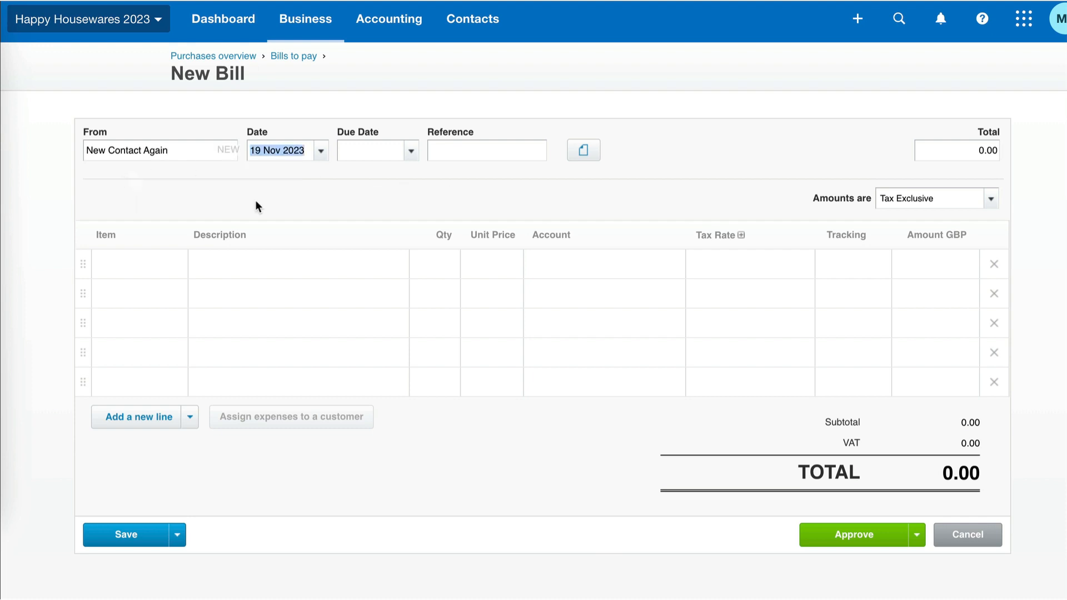
{"action": "mouse_move", "coordinate": [193, 208]}
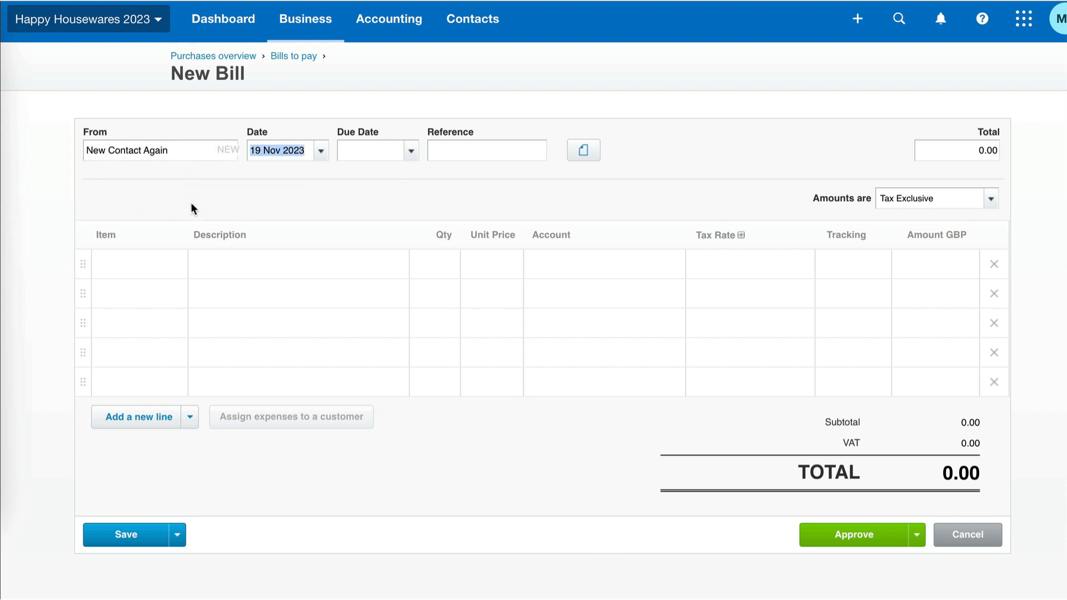
{"action": "left_click", "coordinate": [965, 534]}
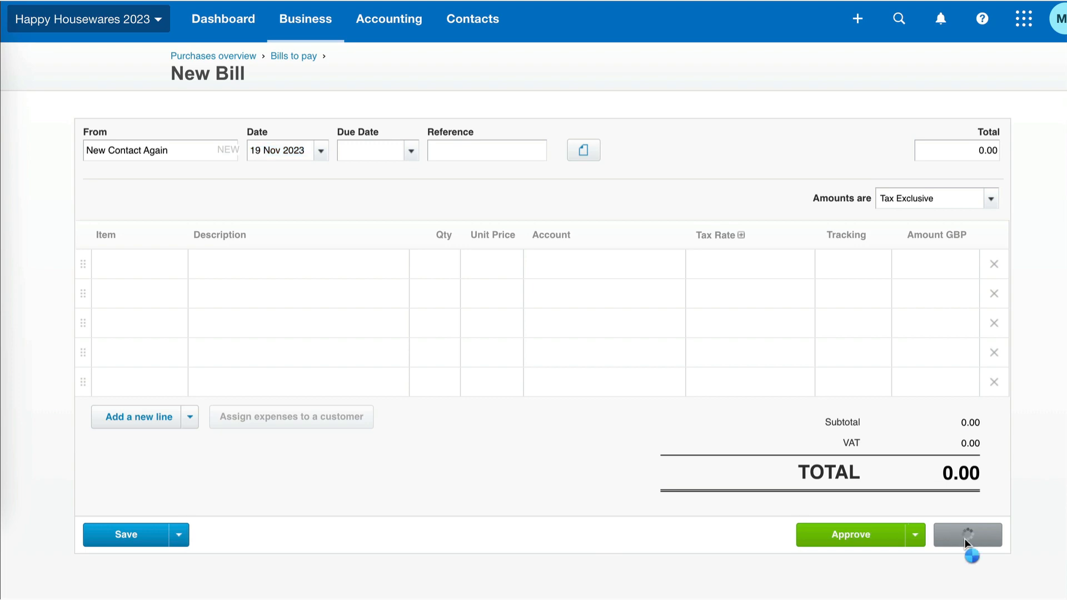
{"action": "left_click", "coordinate": [967, 535]}
{"action": "type", "text": "c"}
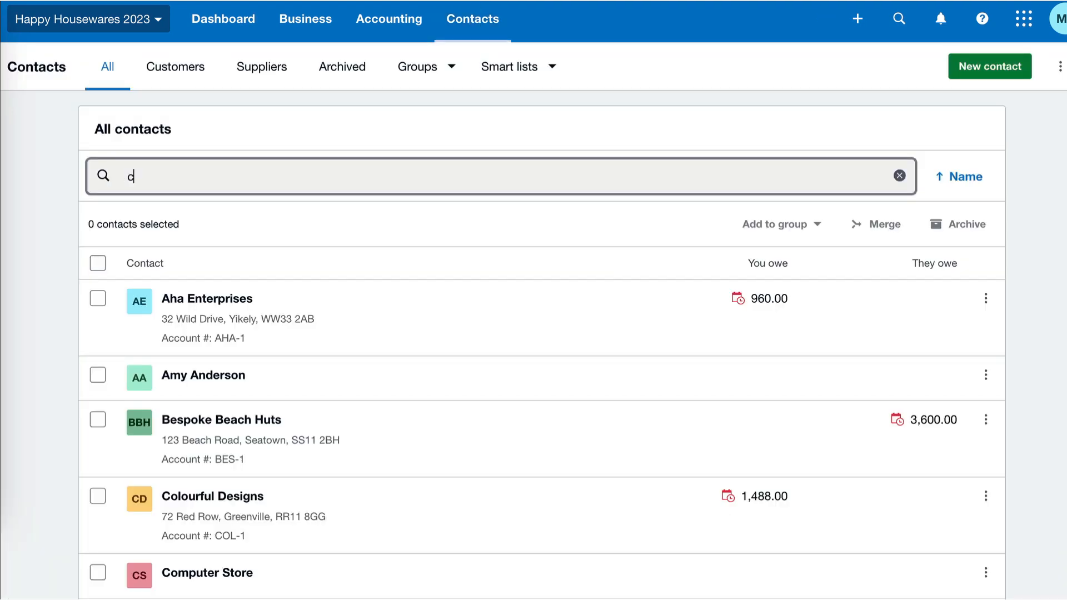
- Search the contacts for 'computer' to list the four Computer Store variants
{"action": "type", "text": "omputer"}
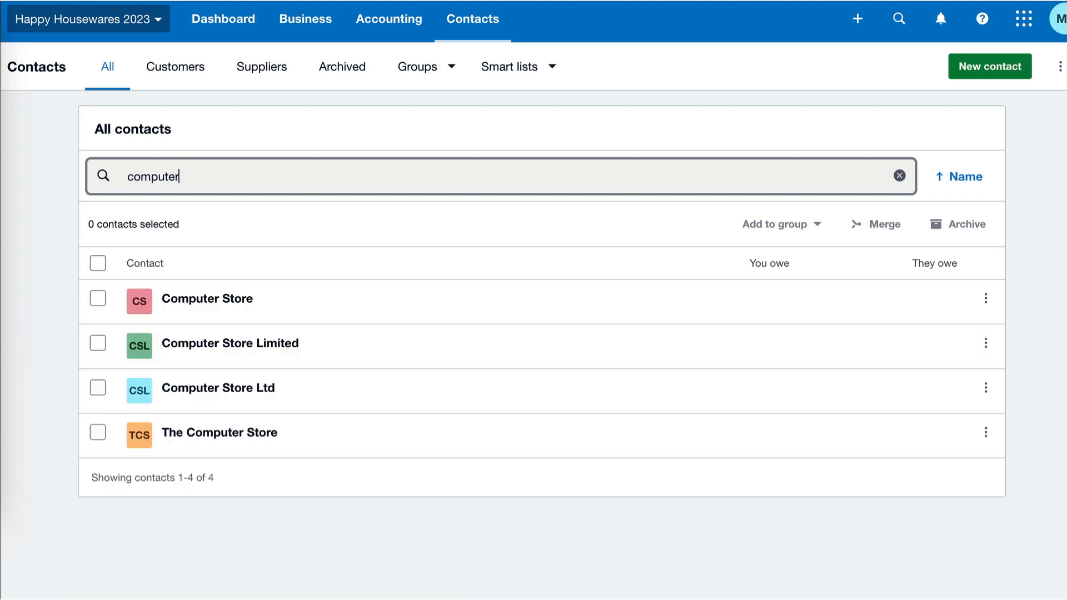
{"action": "mouse_move", "coordinate": [338, 265]}
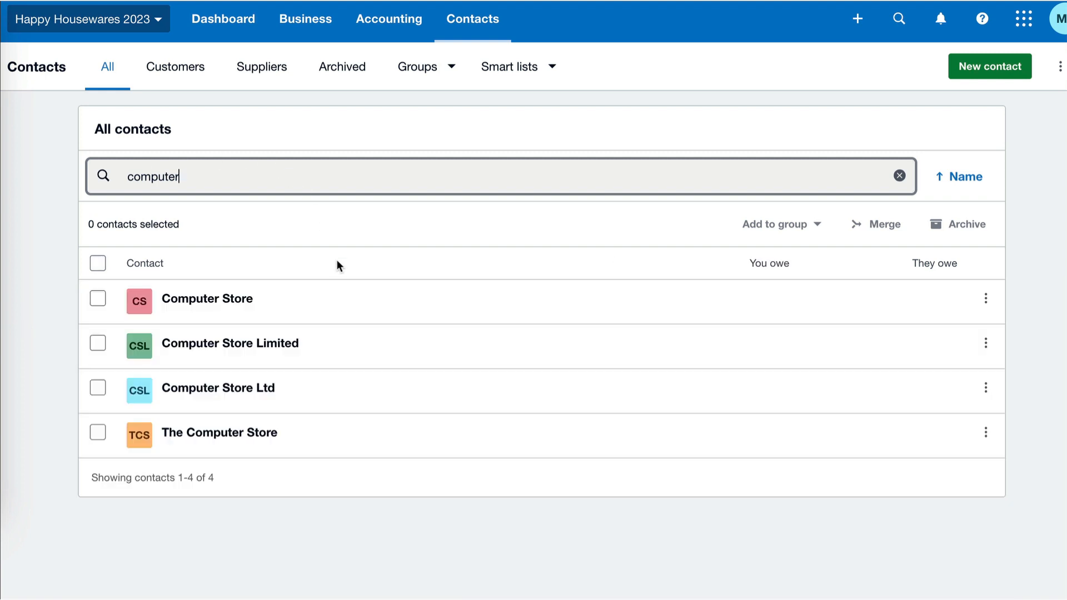
{"action": "mouse_move", "coordinate": [275, 302]}
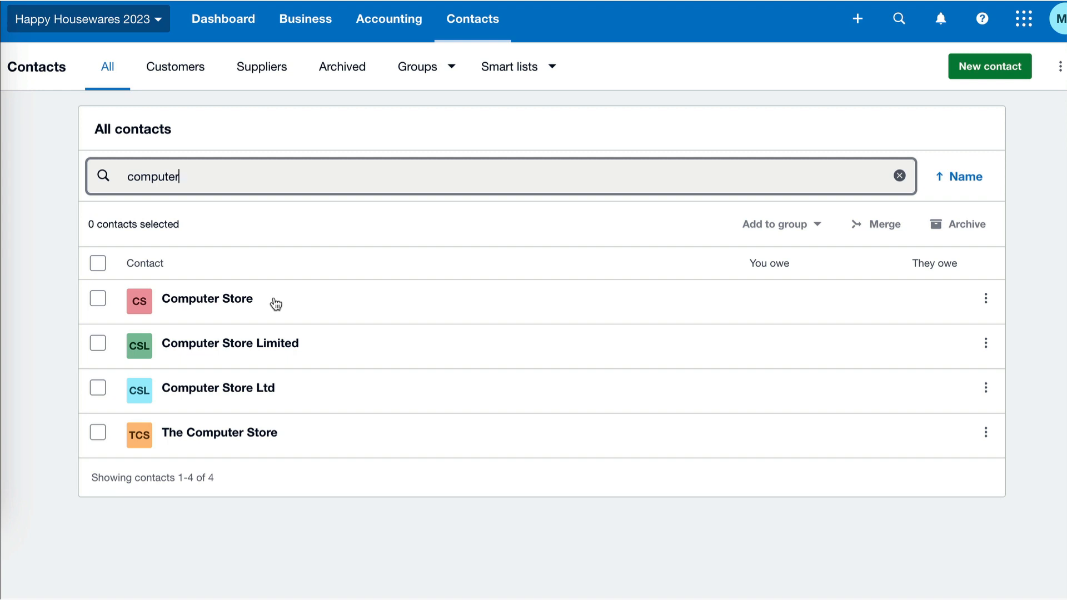
{"action": "mouse_move", "coordinate": [320, 371]}
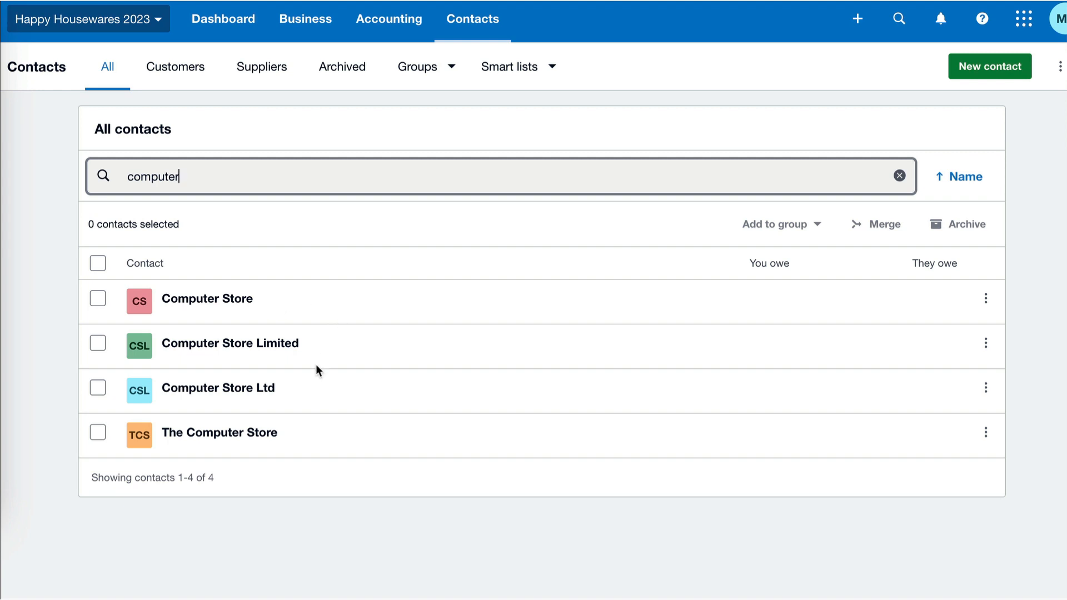
{"action": "mouse_move", "coordinate": [322, 330]}
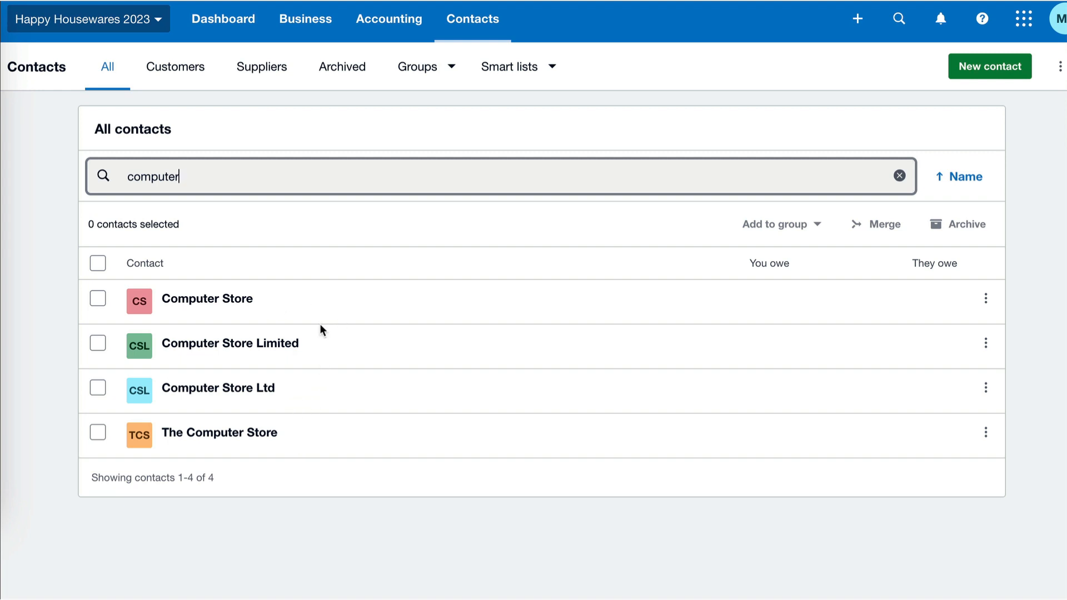
{"action": "mouse_move", "coordinate": [326, 319]}
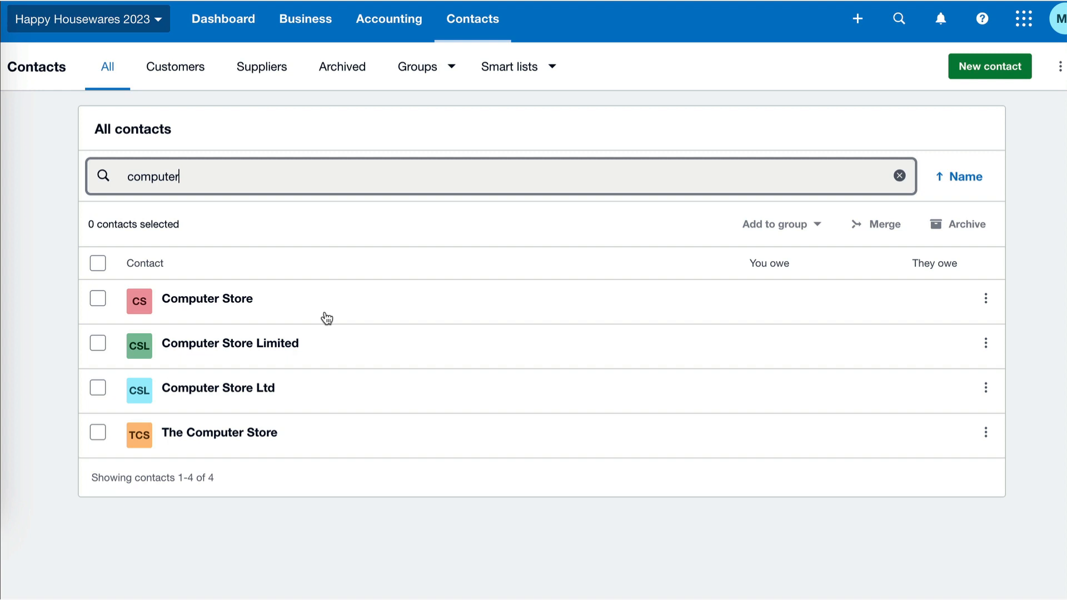
{"action": "mouse_move", "coordinate": [341, 352]}
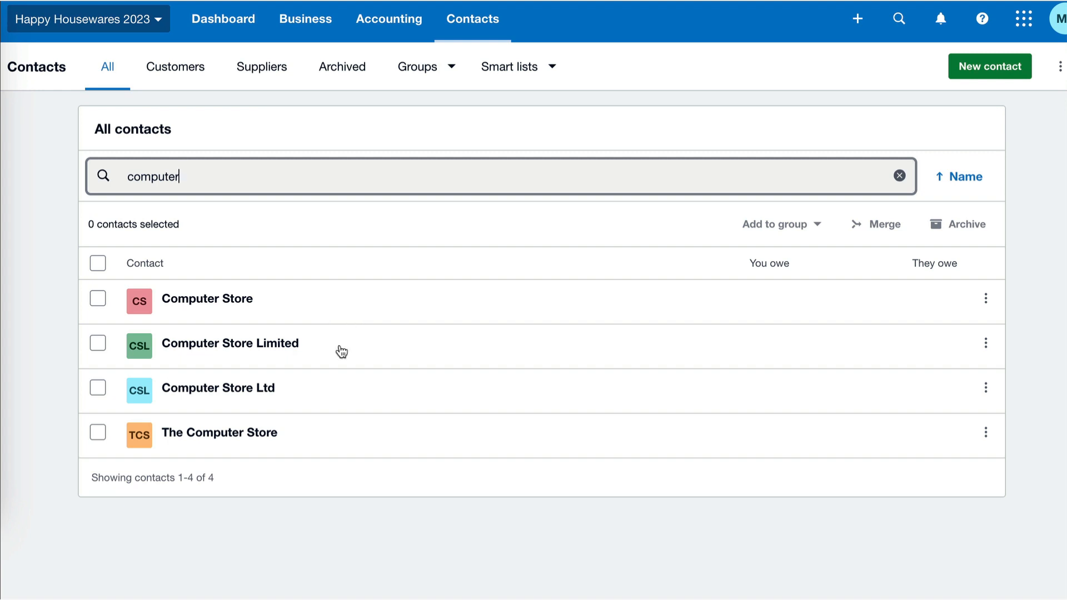
{"action": "mouse_move", "coordinate": [338, 385]}
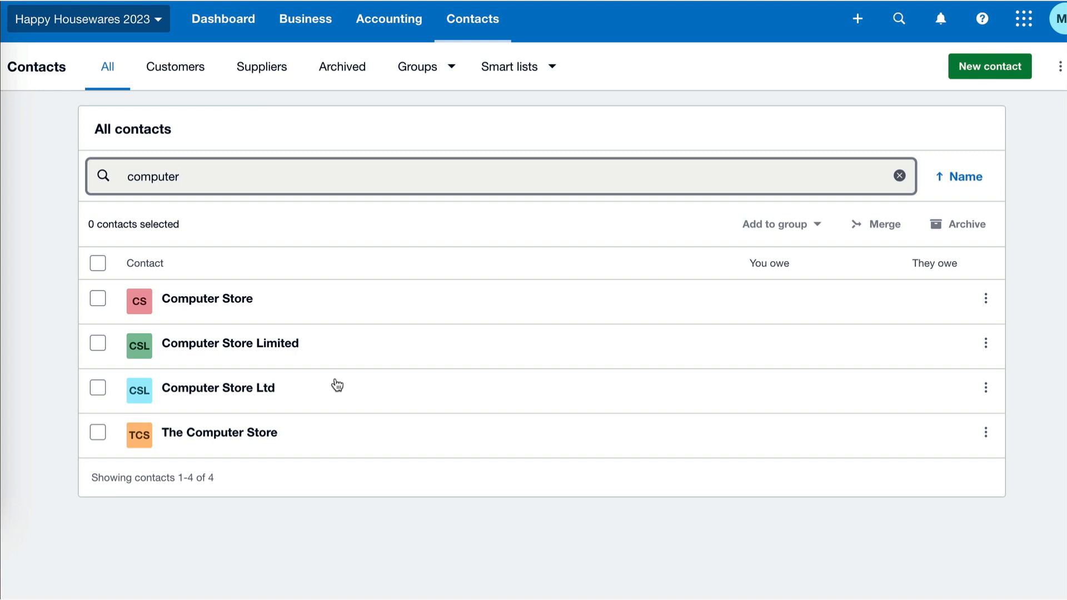
{"action": "mouse_move", "coordinate": [176, 354]}
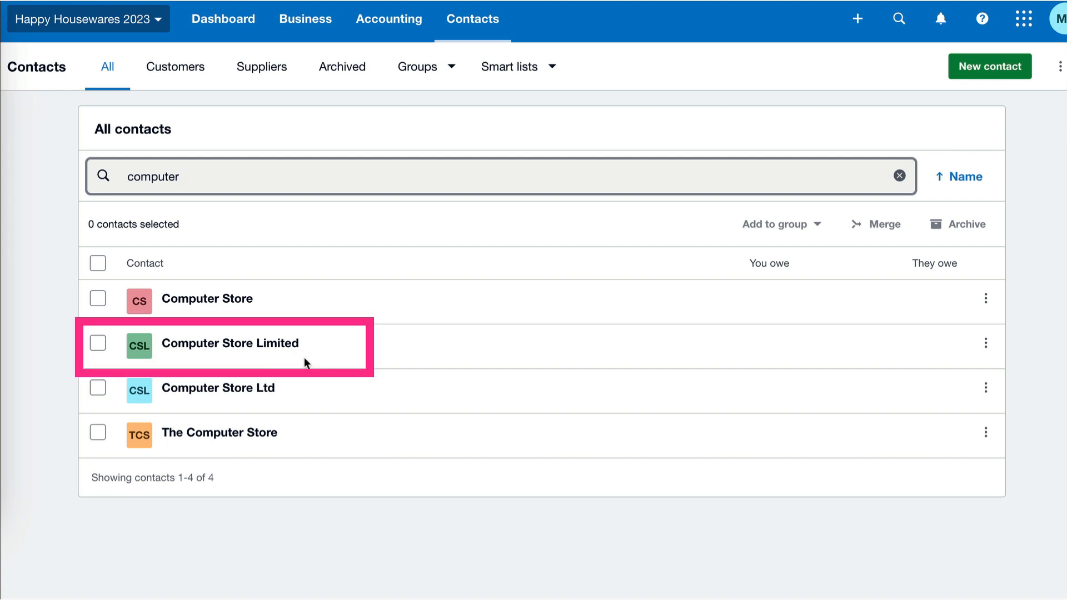
{"action": "mouse_move", "coordinate": [289, 294]}
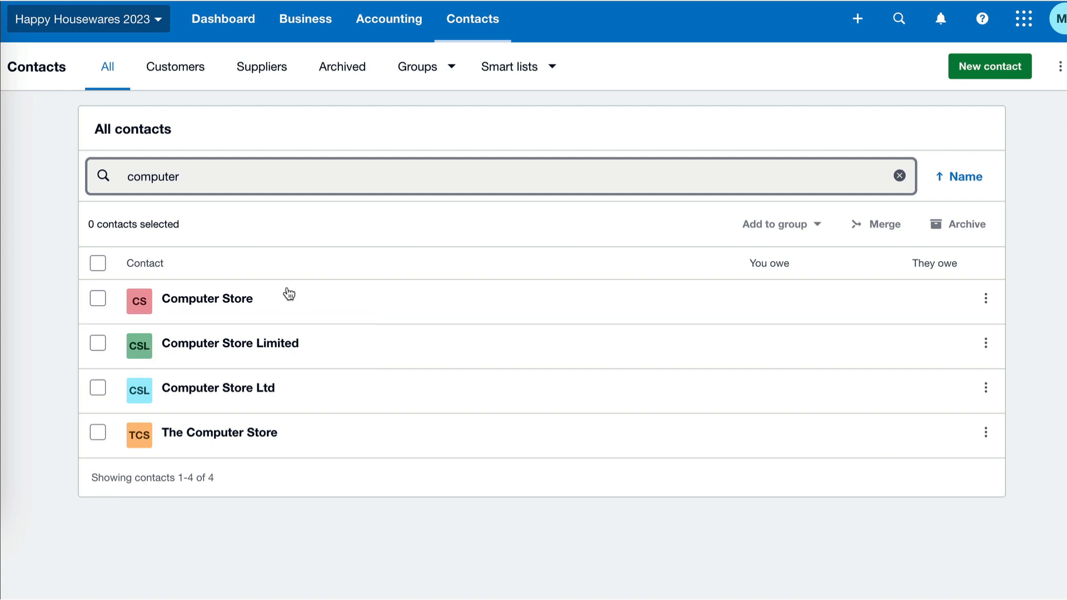
- Tick Computer Store, Computer Store Ltd and The Computer Store, leaving Computer Store Limited unticked
{"action": "left_click", "coordinate": [98, 299]}
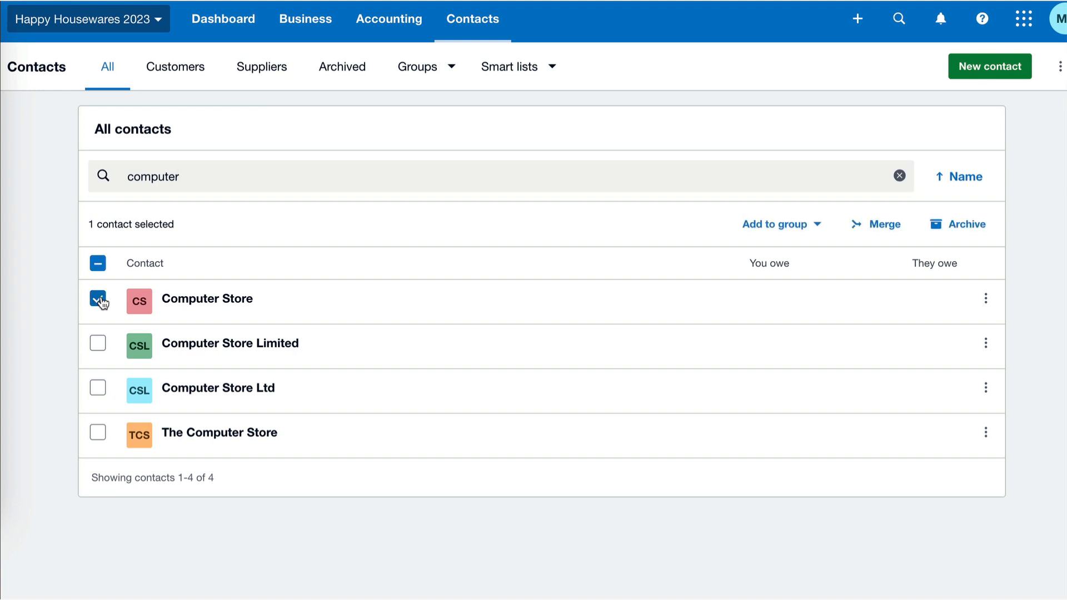
{"action": "left_click", "coordinate": [97, 388]}
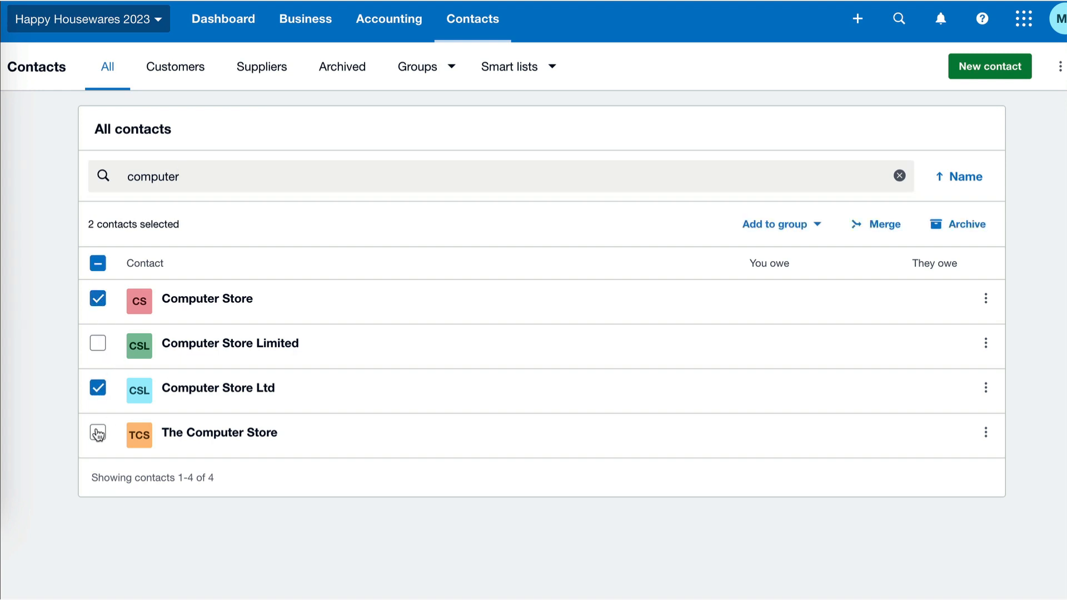
{"action": "left_click", "coordinate": [98, 432]}
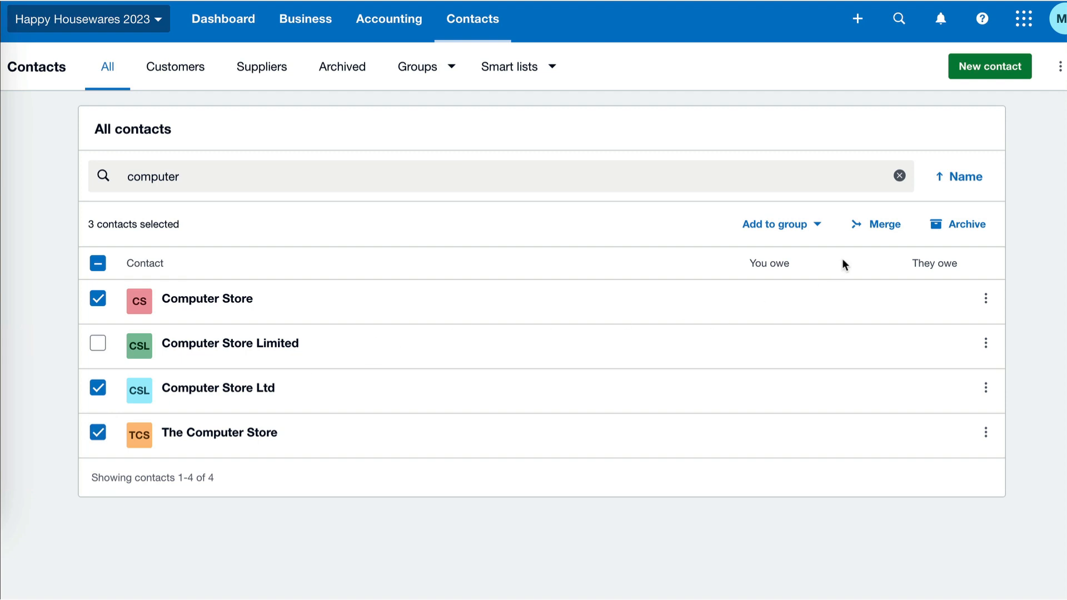
{"action": "mouse_move", "coordinate": [881, 224]}
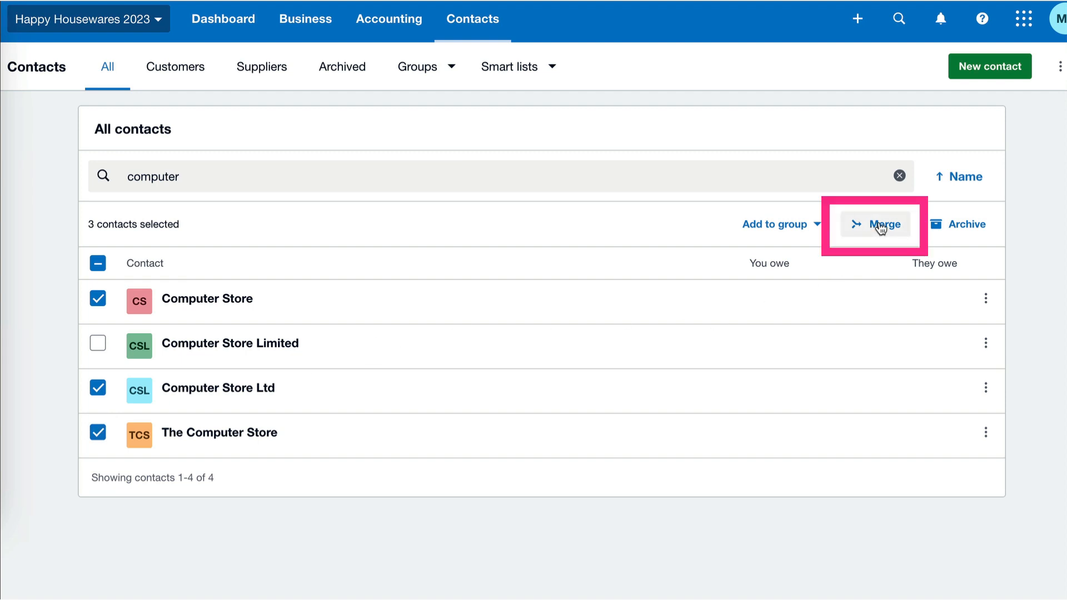
- Start the merge and choose Computer Store Limited as the contact to merge into
{"action": "left_click", "coordinate": [883, 224]}
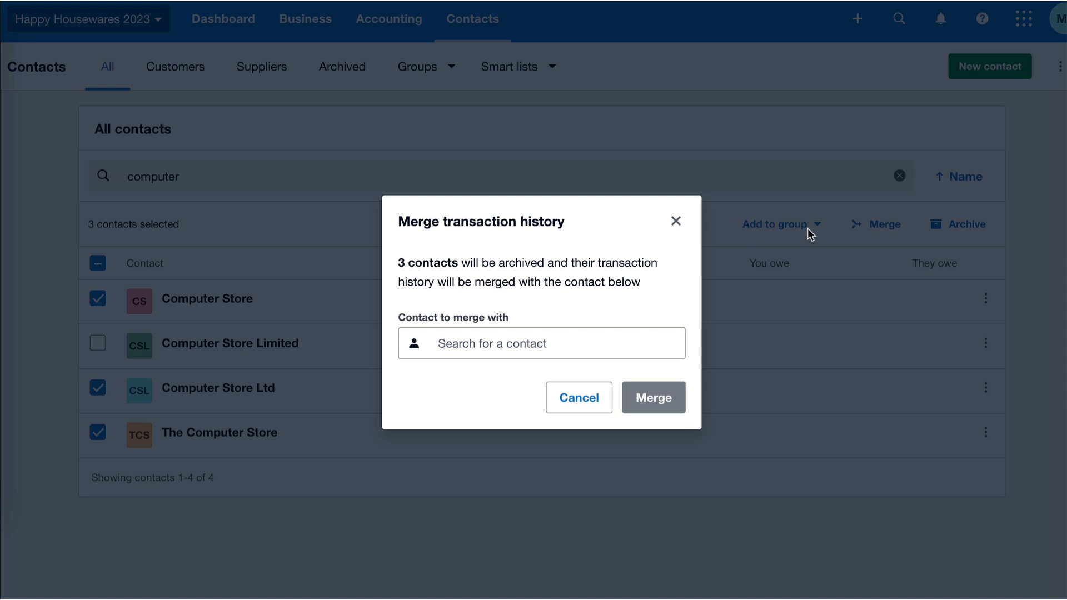
{"action": "mouse_move", "coordinate": [410, 278]}
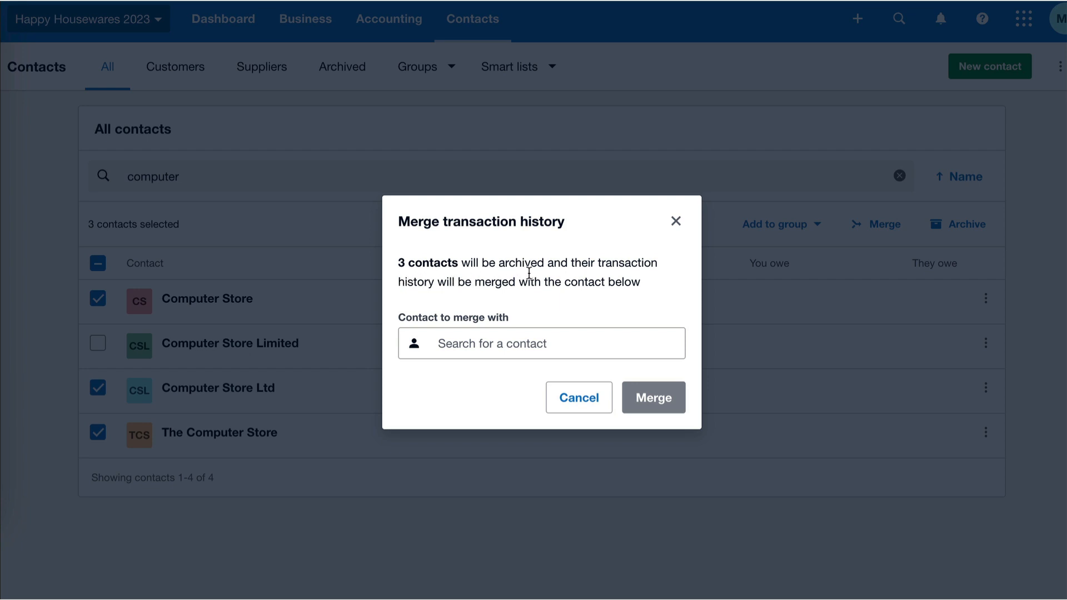
{"action": "mouse_move", "coordinate": [490, 332]}
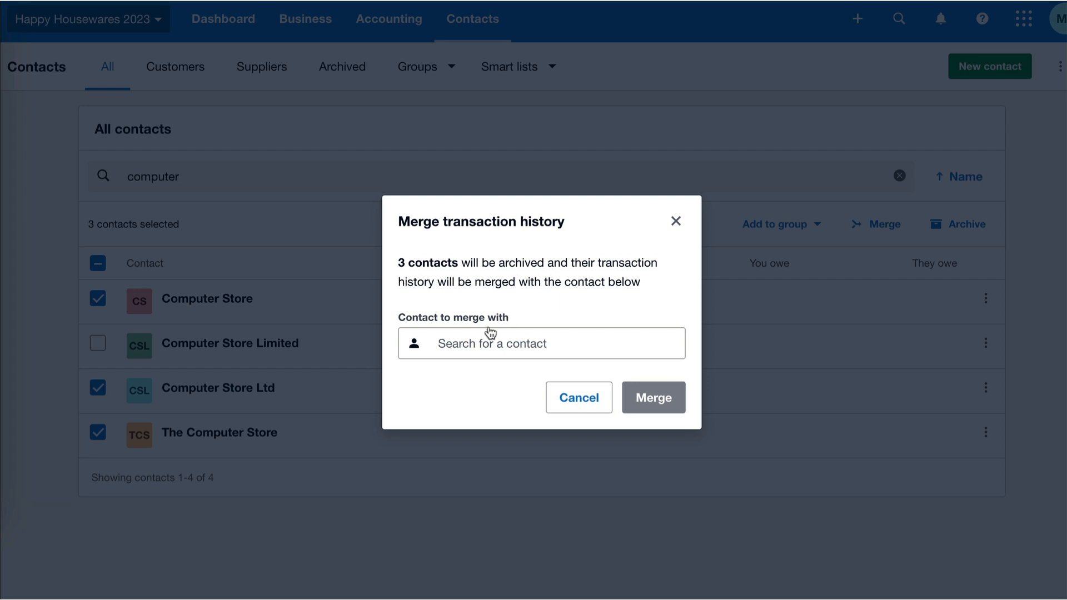
{"action": "left_click", "coordinate": [541, 343]}
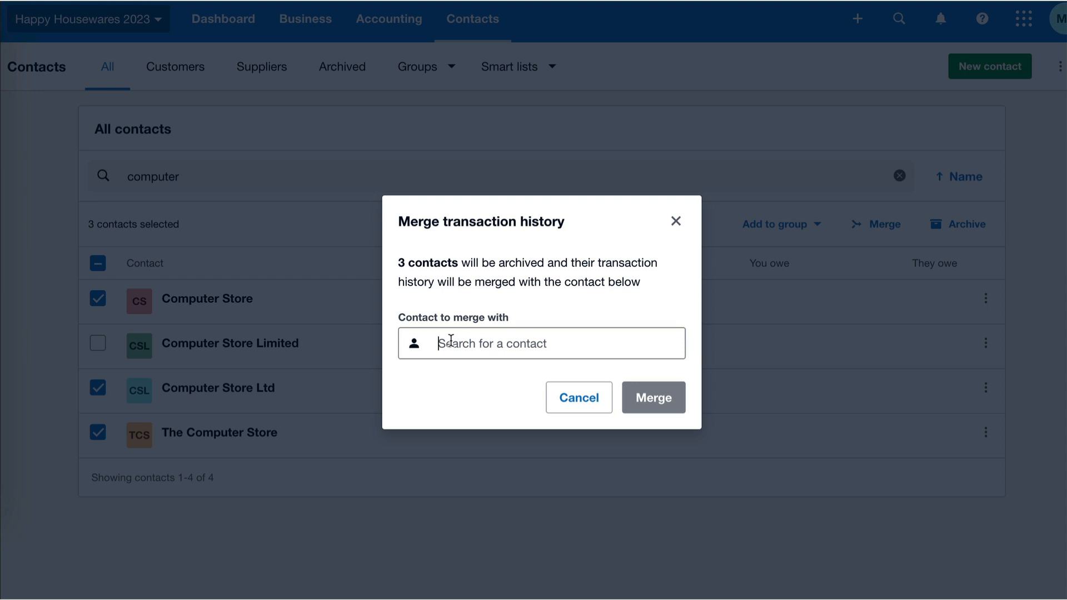
{"action": "type", "text": "compu"}
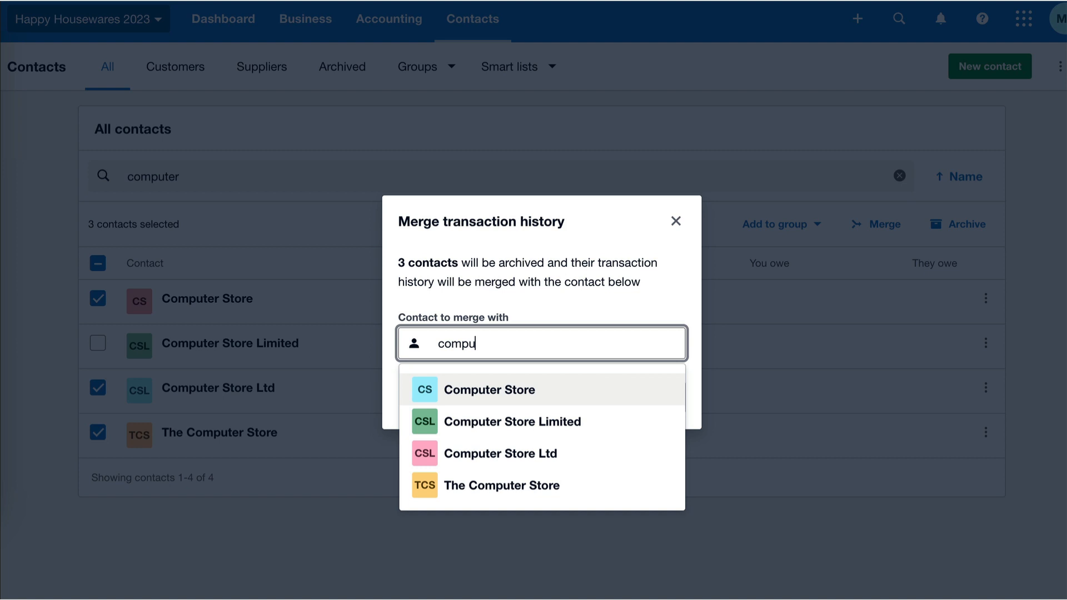
{"action": "mouse_move", "coordinate": [489, 421]}
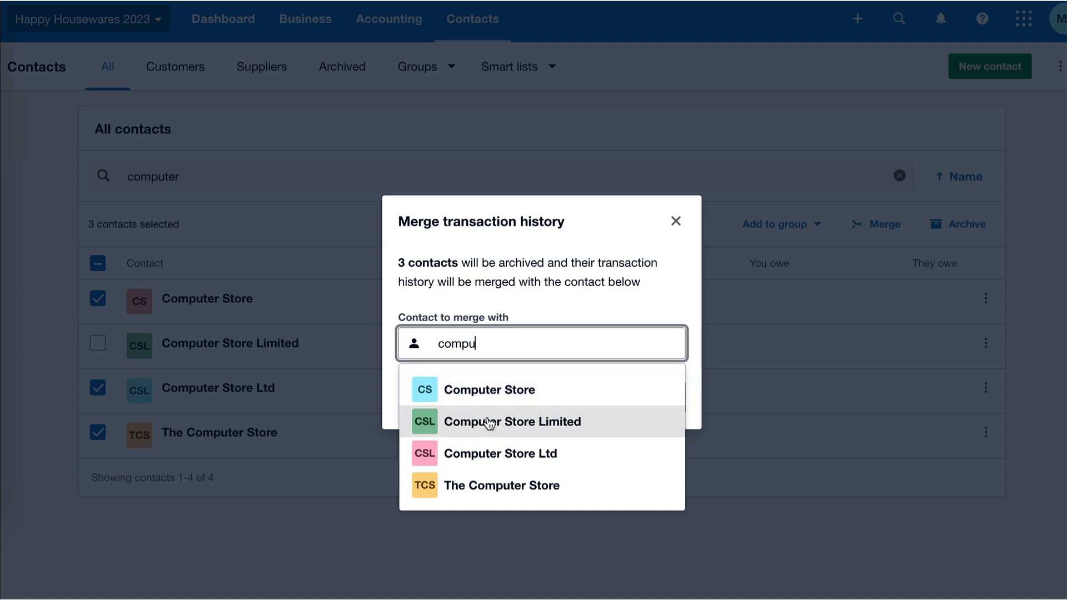
{"action": "left_click", "coordinate": [511, 421]}
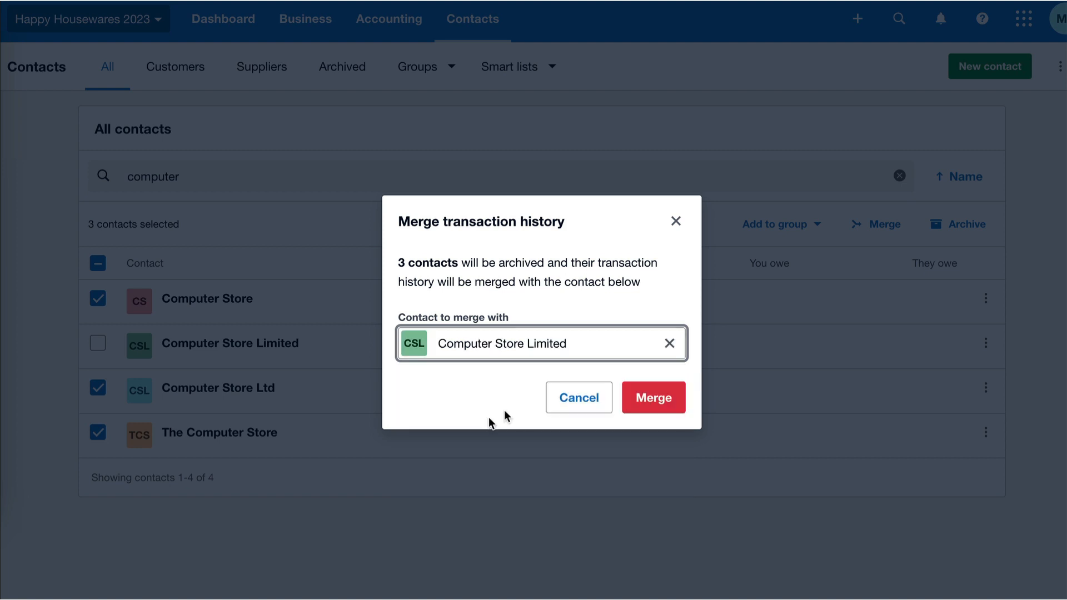
- Confirm merging the three duplicates into Computer Store Limited
{"action": "left_click", "coordinate": [652, 398]}
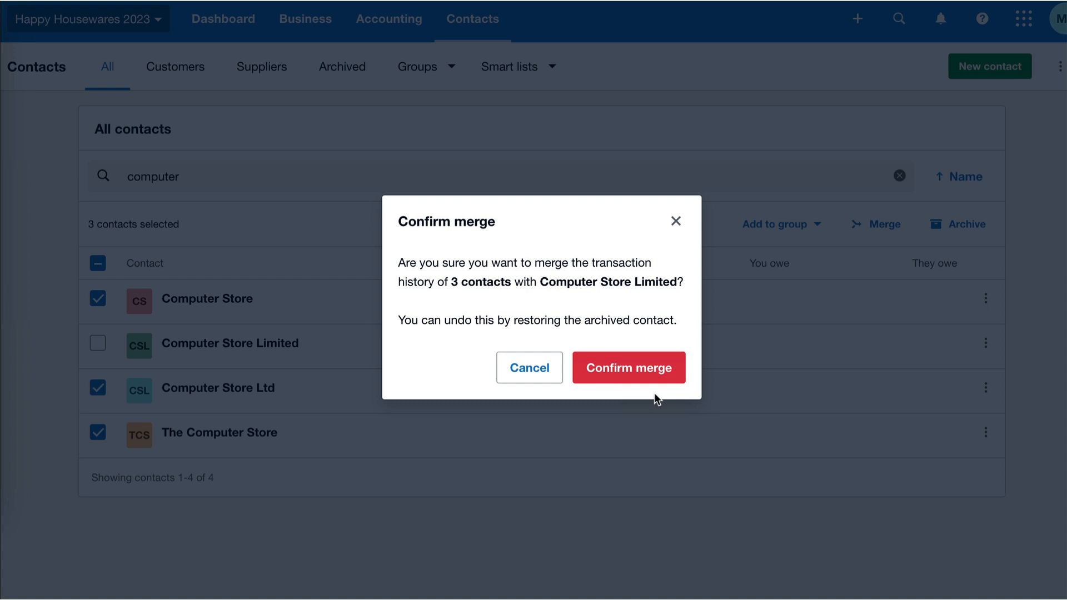
{"action": "mouse_move", "coordinate": [629, 367]}
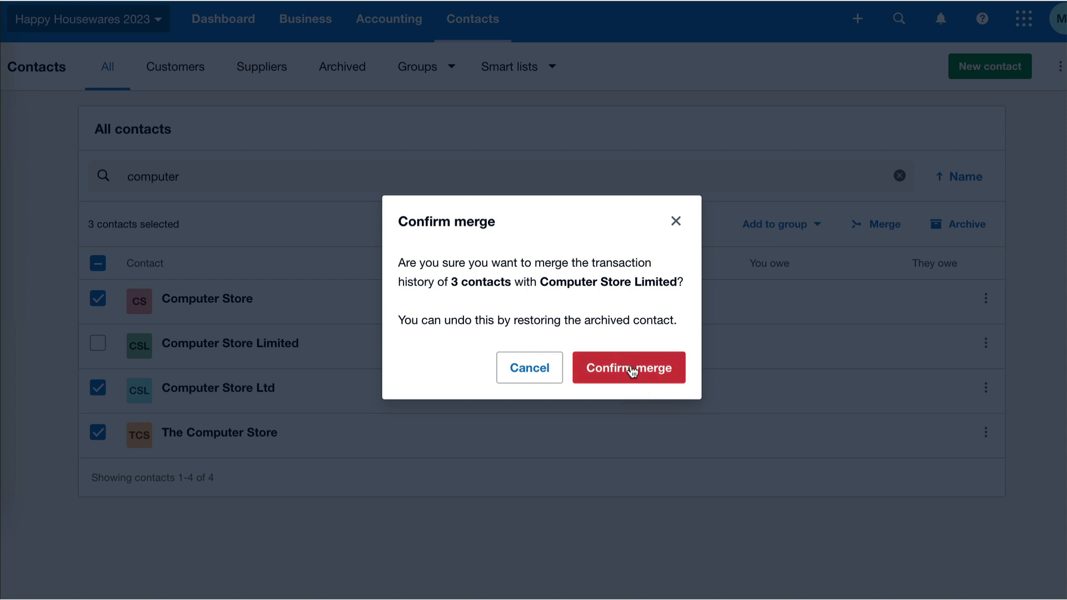
{"action": "left_click", "coordinate": [628, 367]}
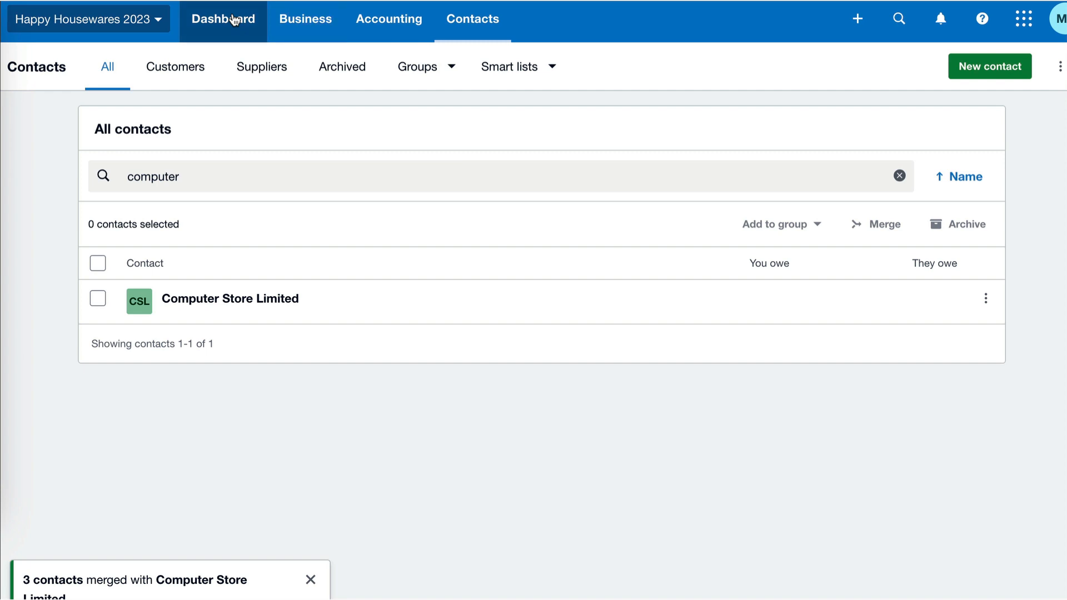
- Return via the Dashboard to All contacts and search 'computer' to verify only Computer Store Limited remains
{"action": "left_click", "coordinate": [223, 19]}
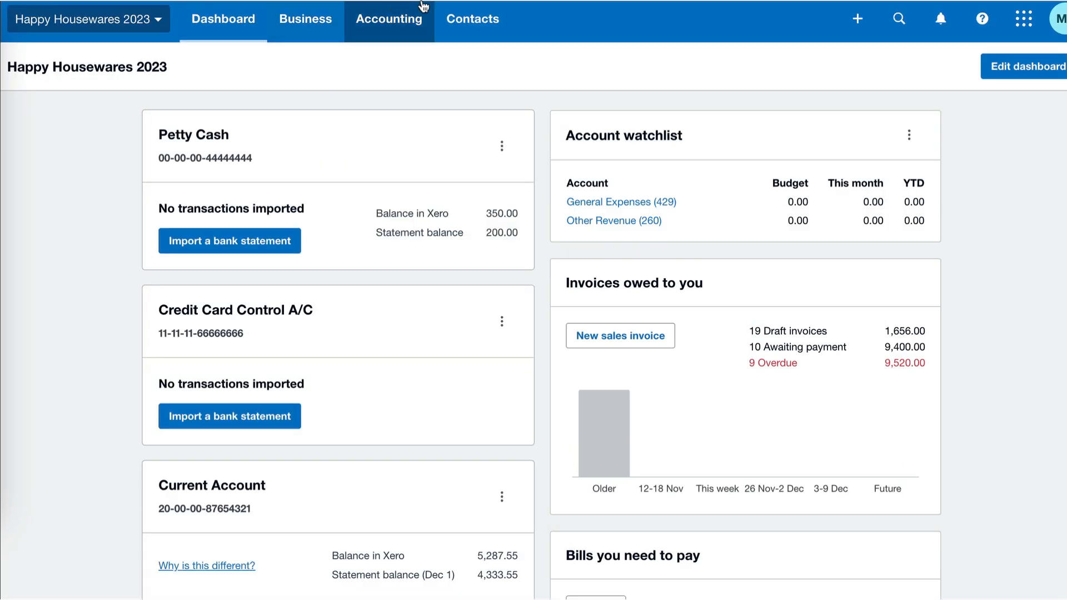
{"action": "left_click", "coordinate": [472, 19]}
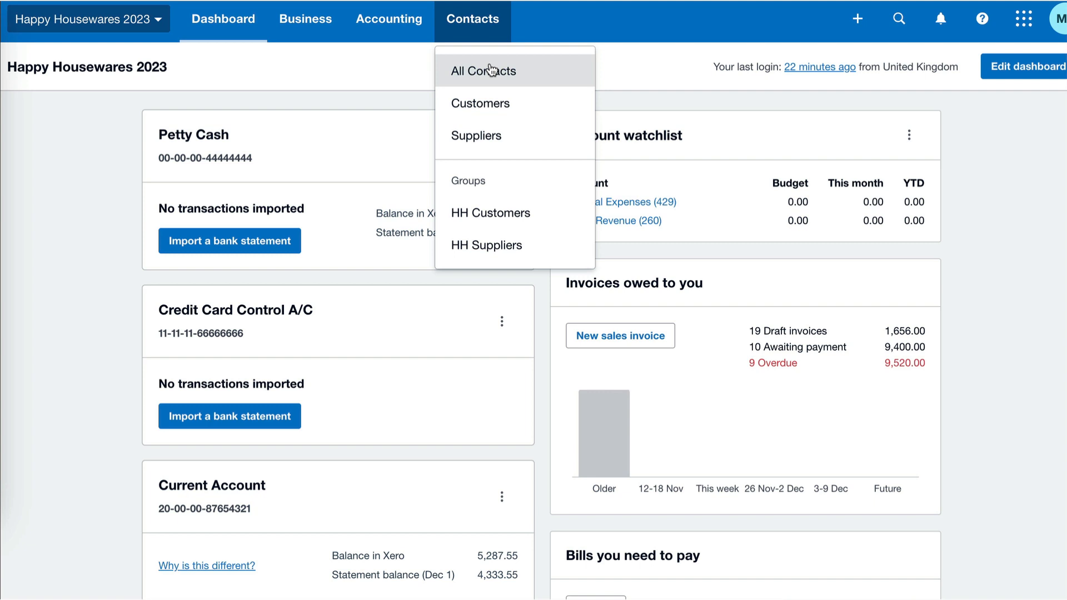
{"action": "left_click", "coordinate": [483, 70]}
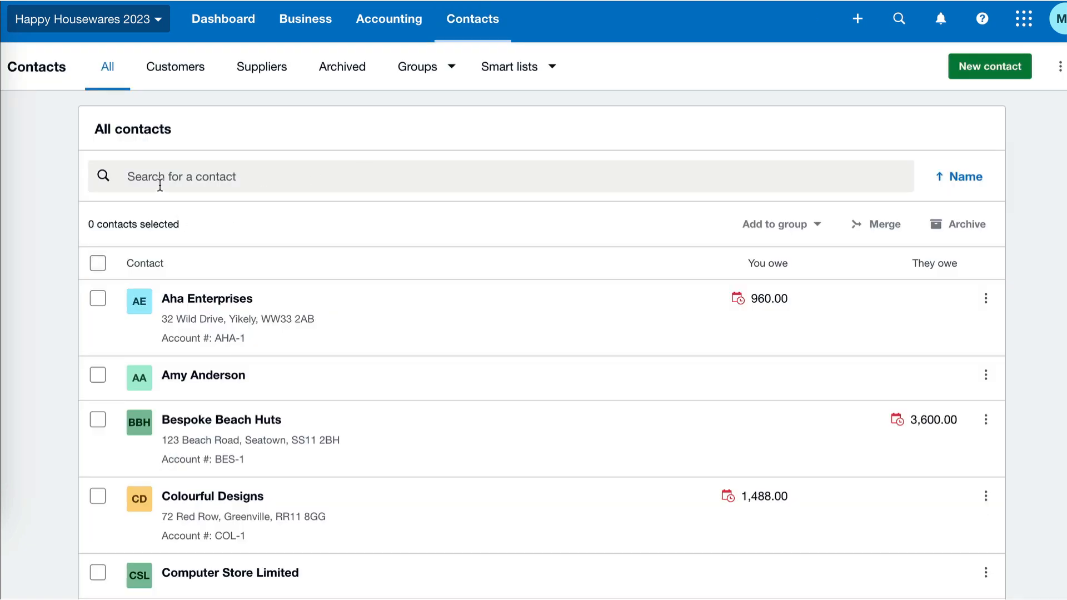
{"action": "type", "text": "compu"}
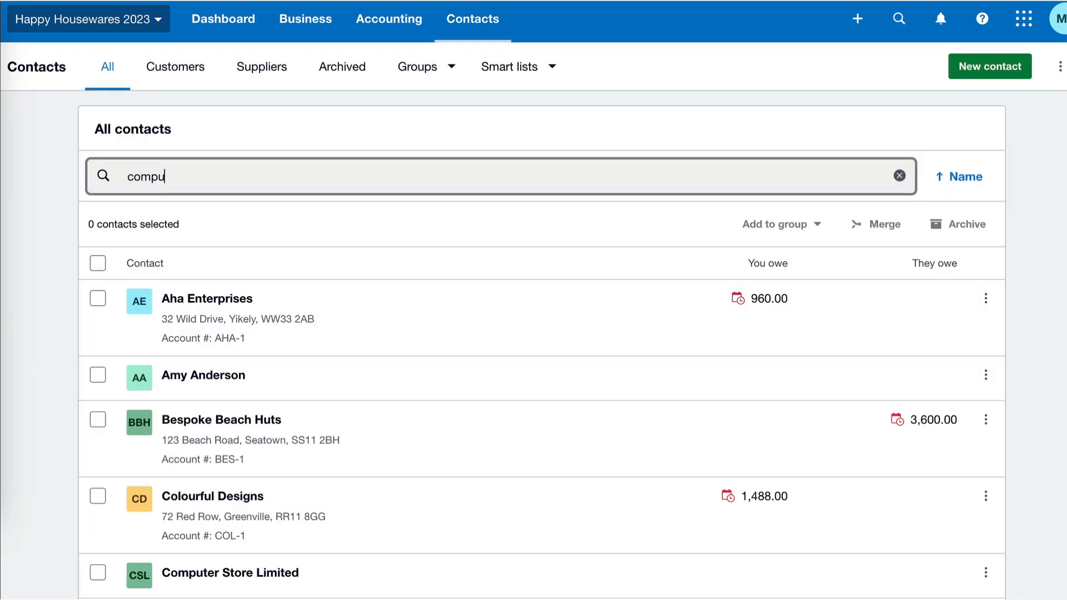
{"action": "type", "text": "ter"}
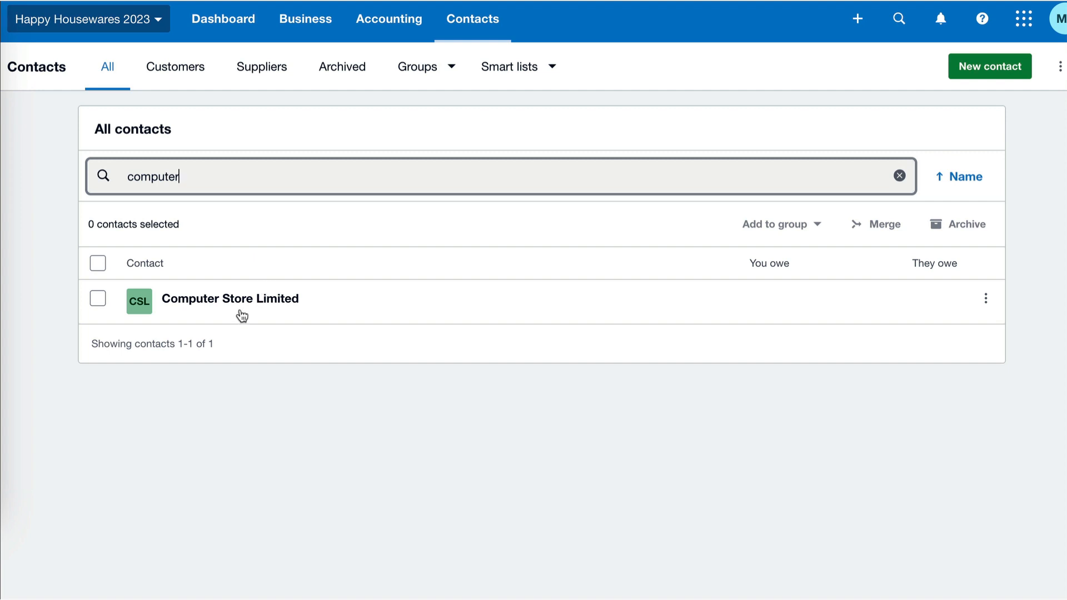
{"action": "mouse_move", "coordinate": [345, 323]}
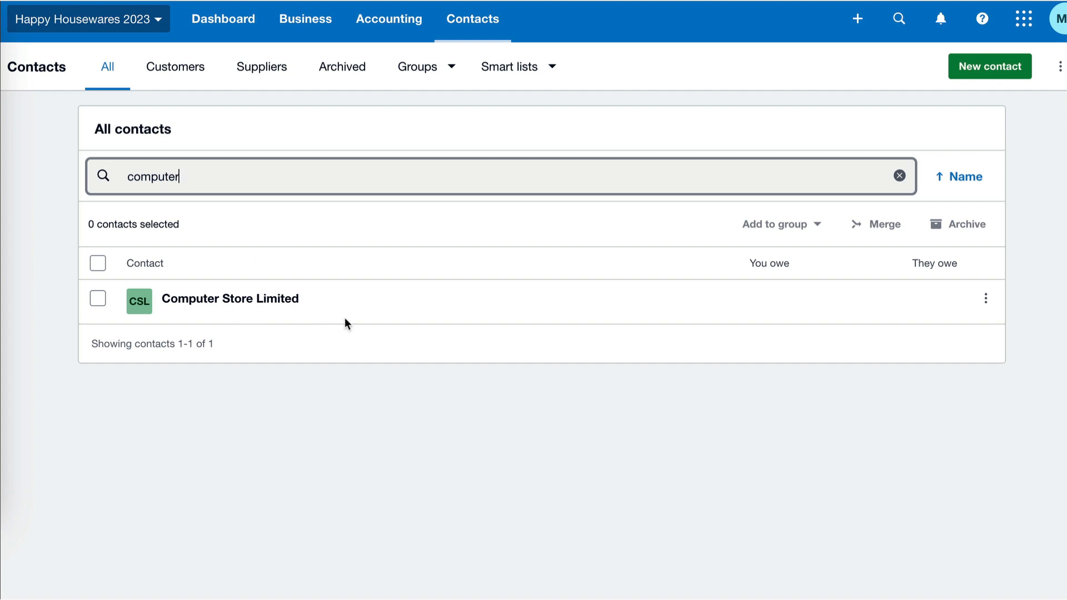